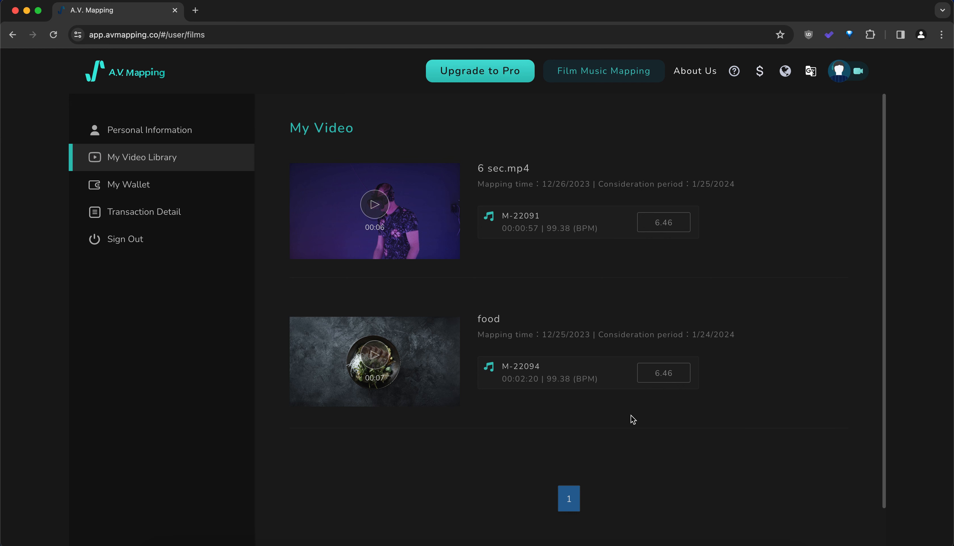
pyautogui.moveTo(131, 156)
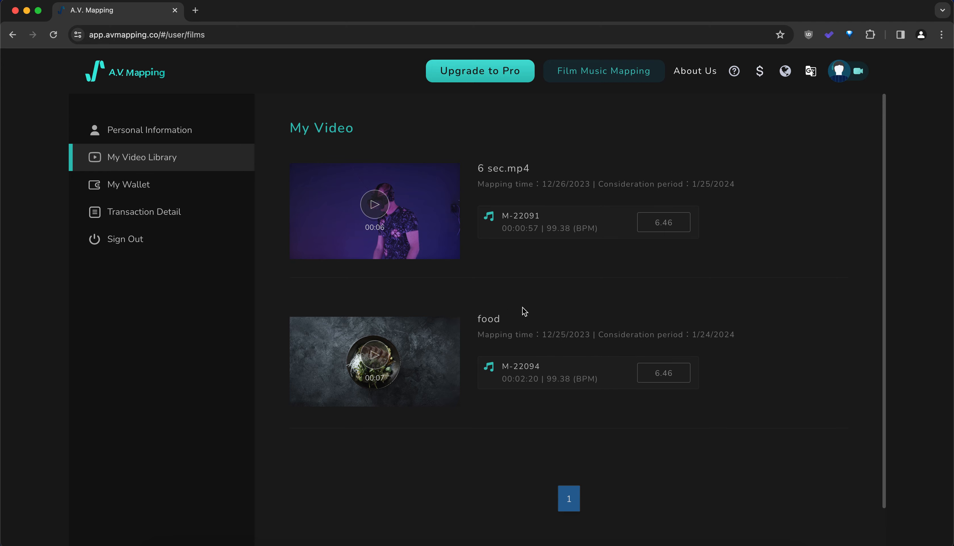
pyautogui.moveTo(510, 177)
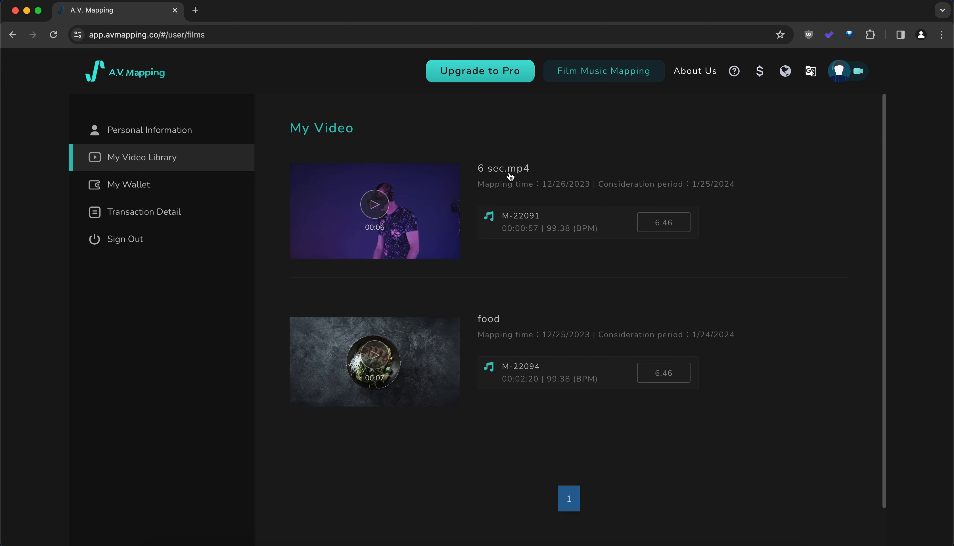
# View the 6 sec.mp4 details and recommended tracks, then return to My Video Library
pyautogui.click(374, 210)
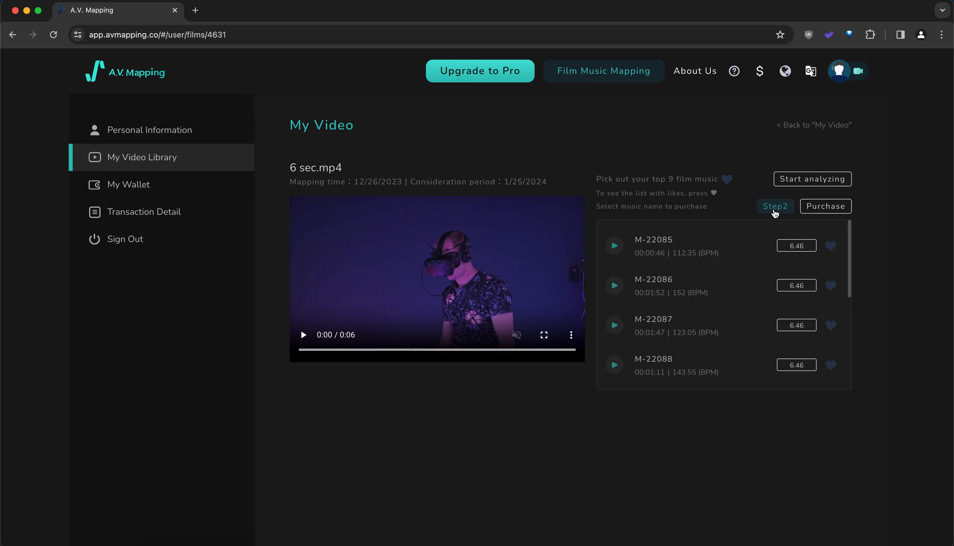
pyautogui.moveTo(774, 214)
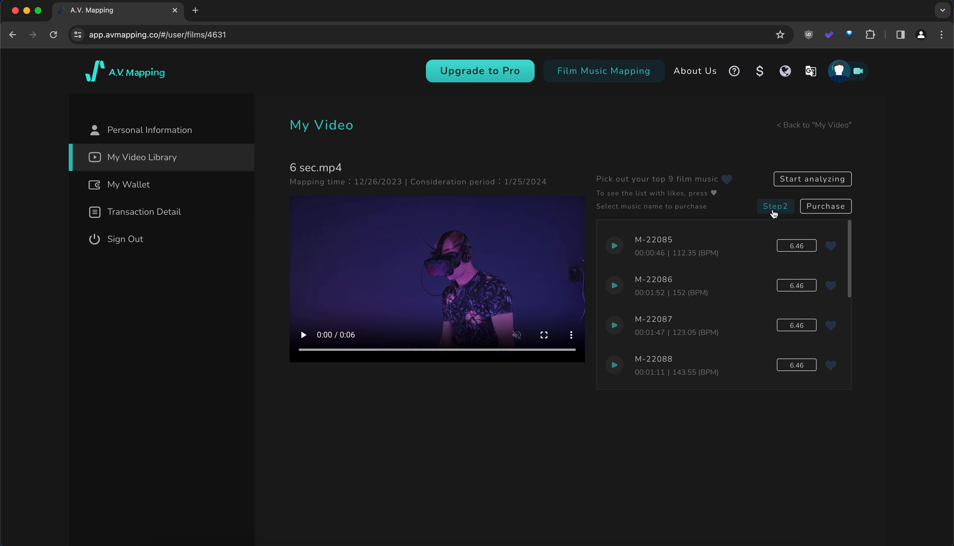
pyautogui.moveTo(812, 187)
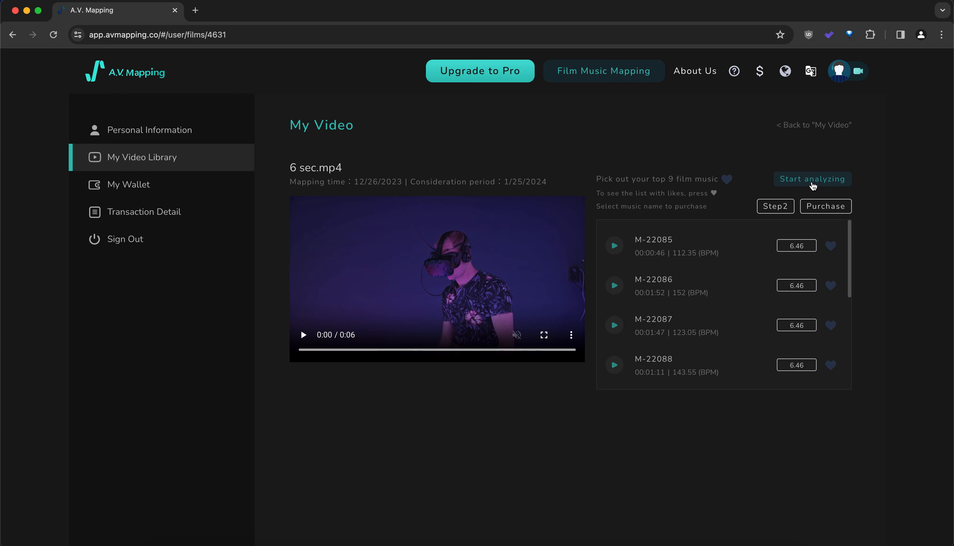
pyautogui.moveTo(825, 210)
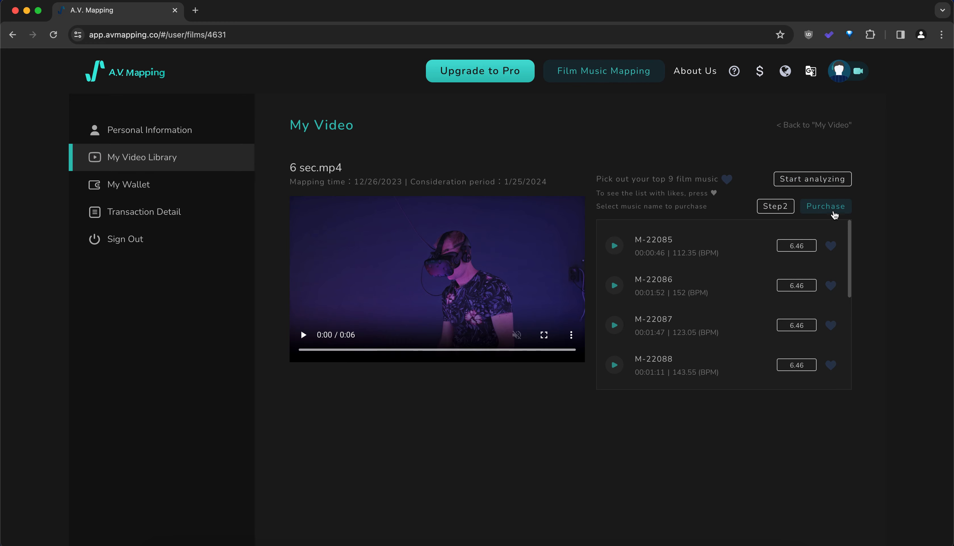
pyautogui.click(143, 157)
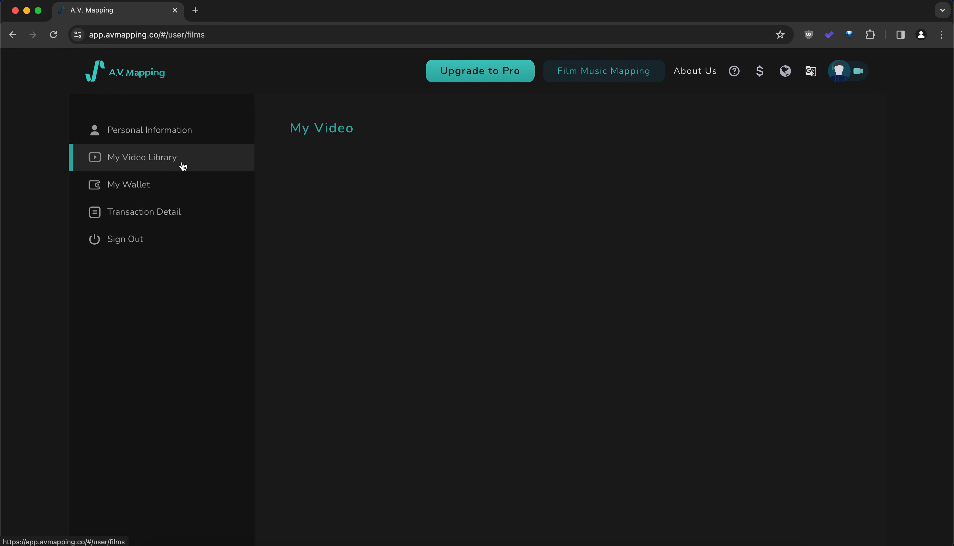